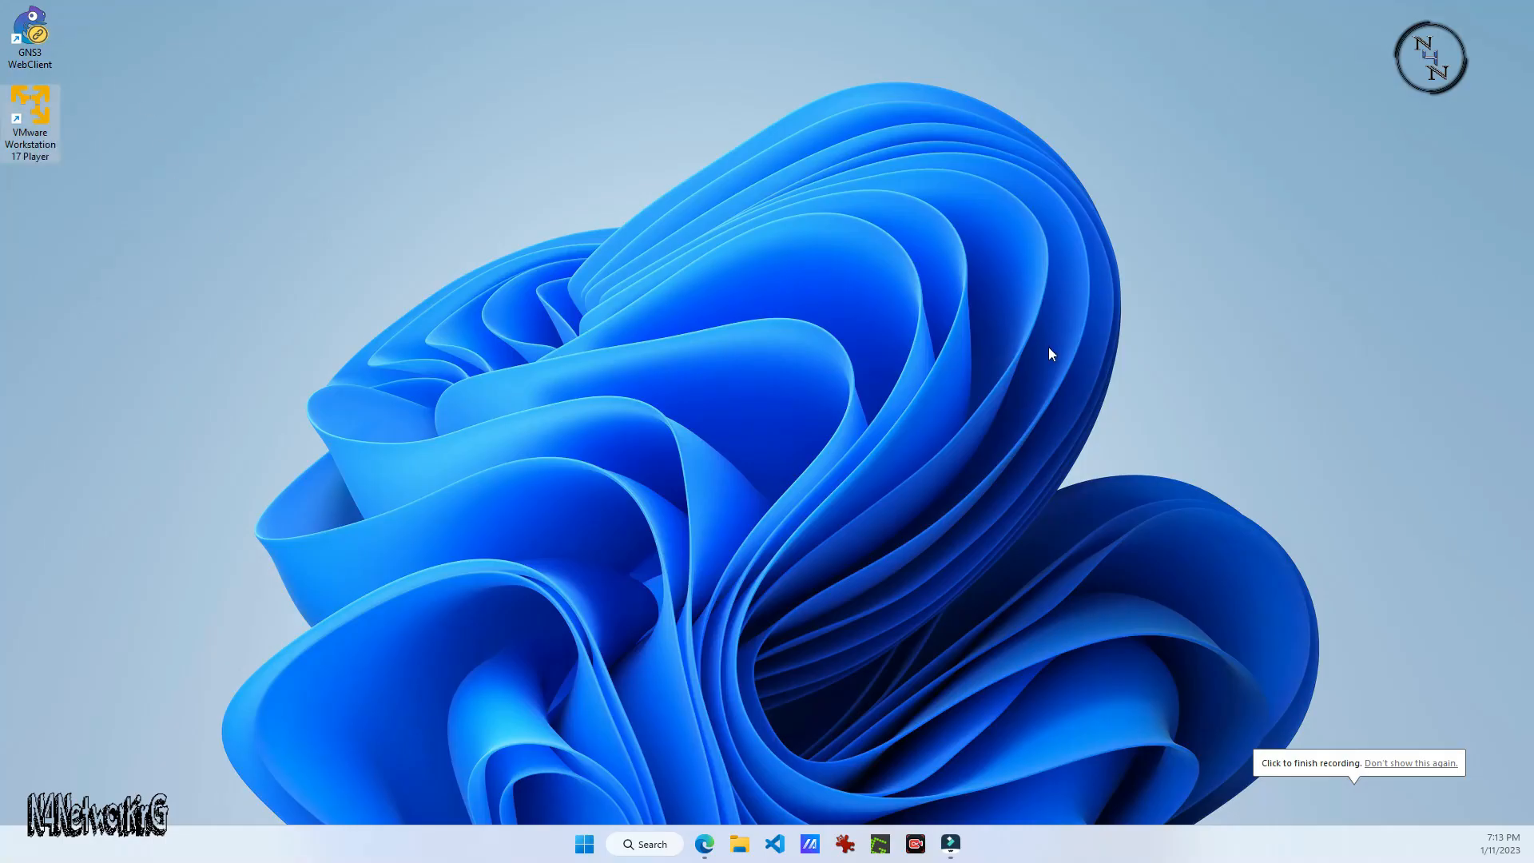
mouse_move(987, 335)
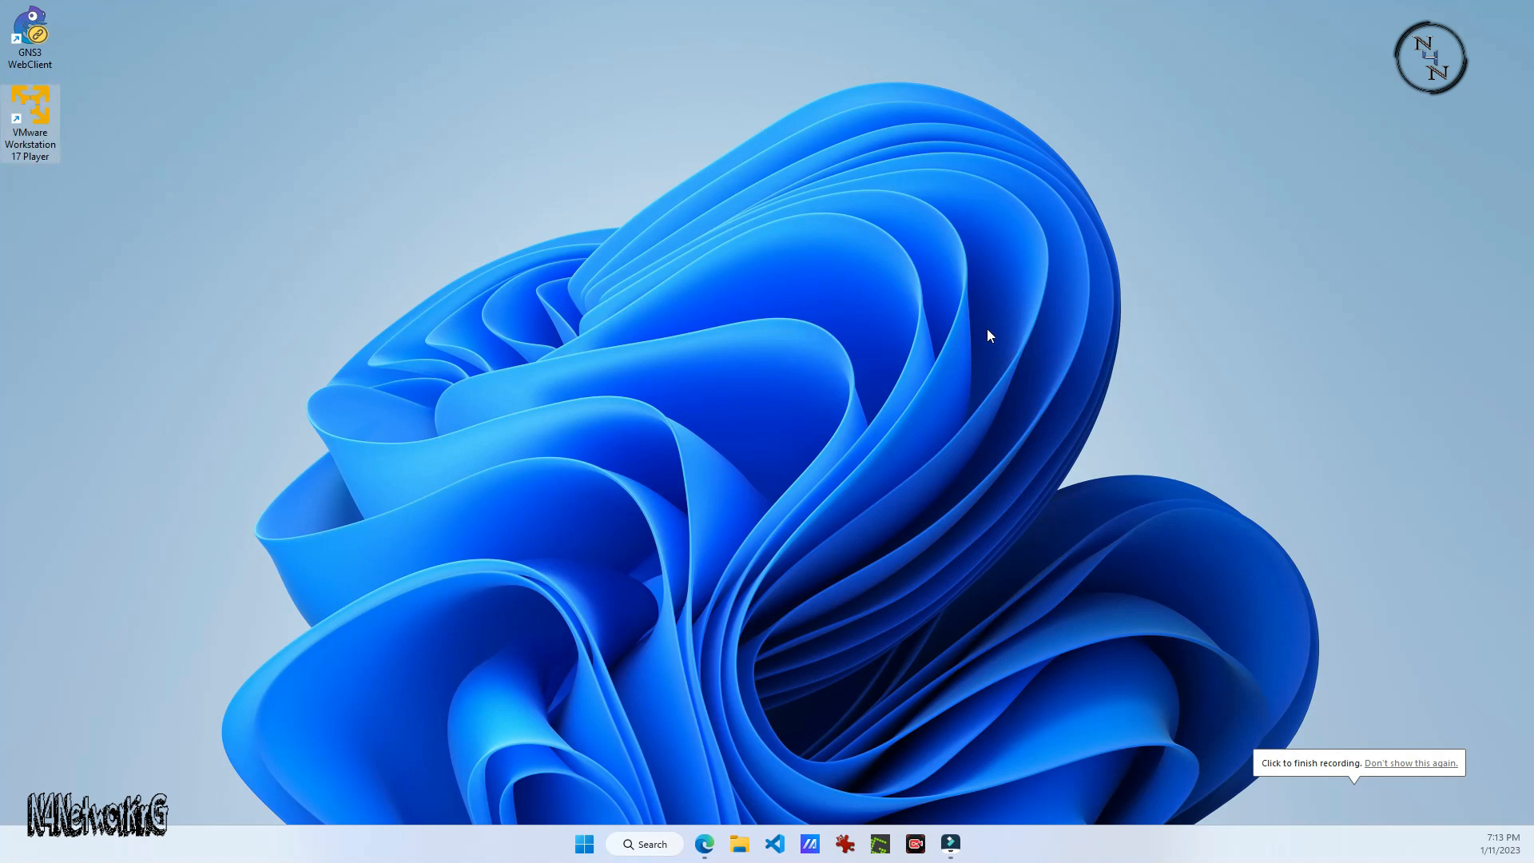
Step: Launch VMware Workstation 17 Player and power on the PNETLAB virtual machine
double_click(29, 107)
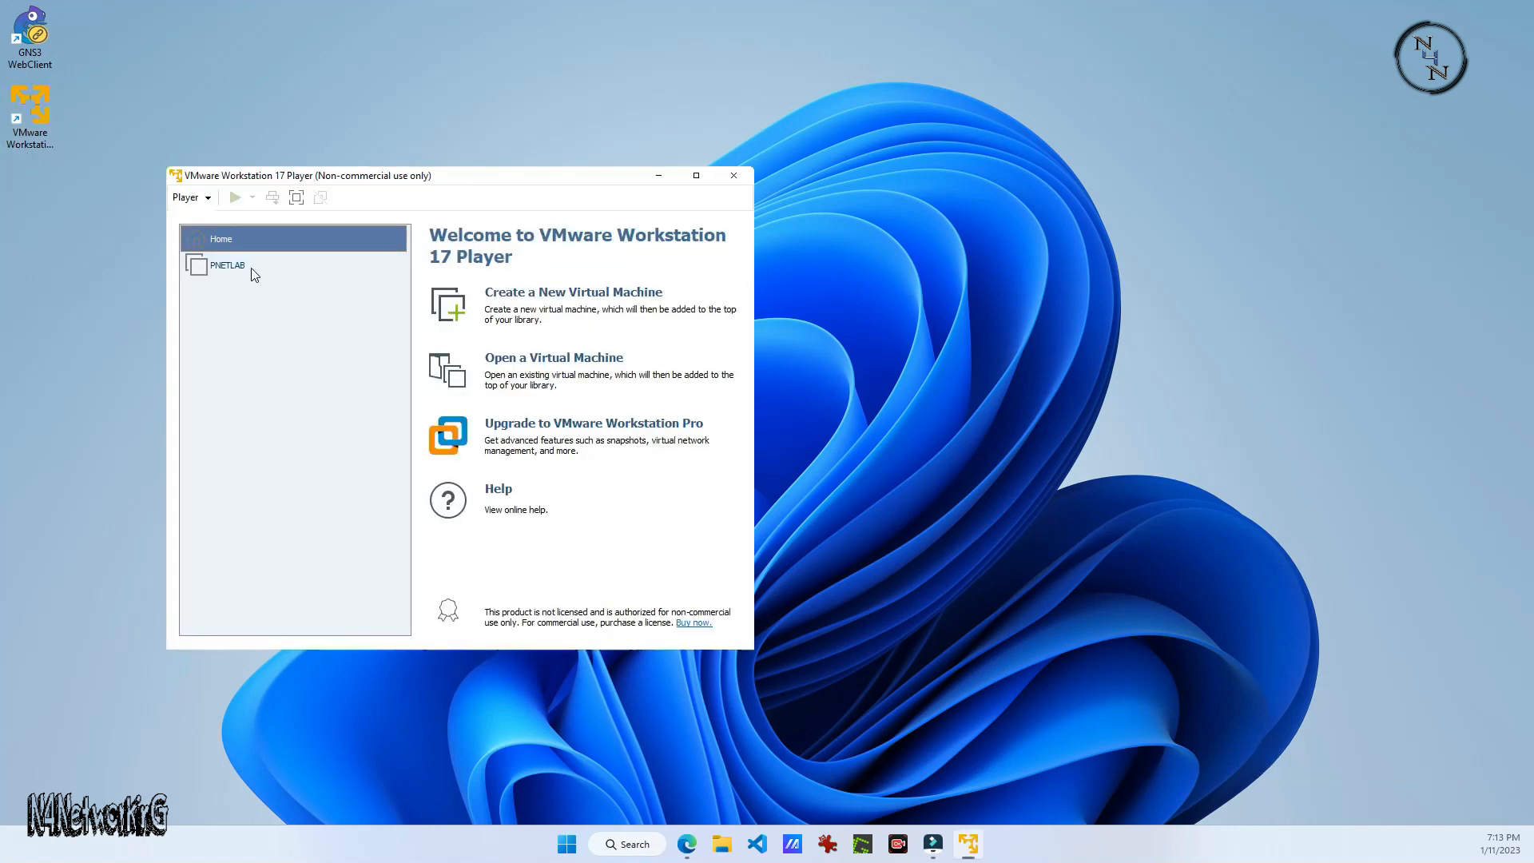
double_click(227, 264)
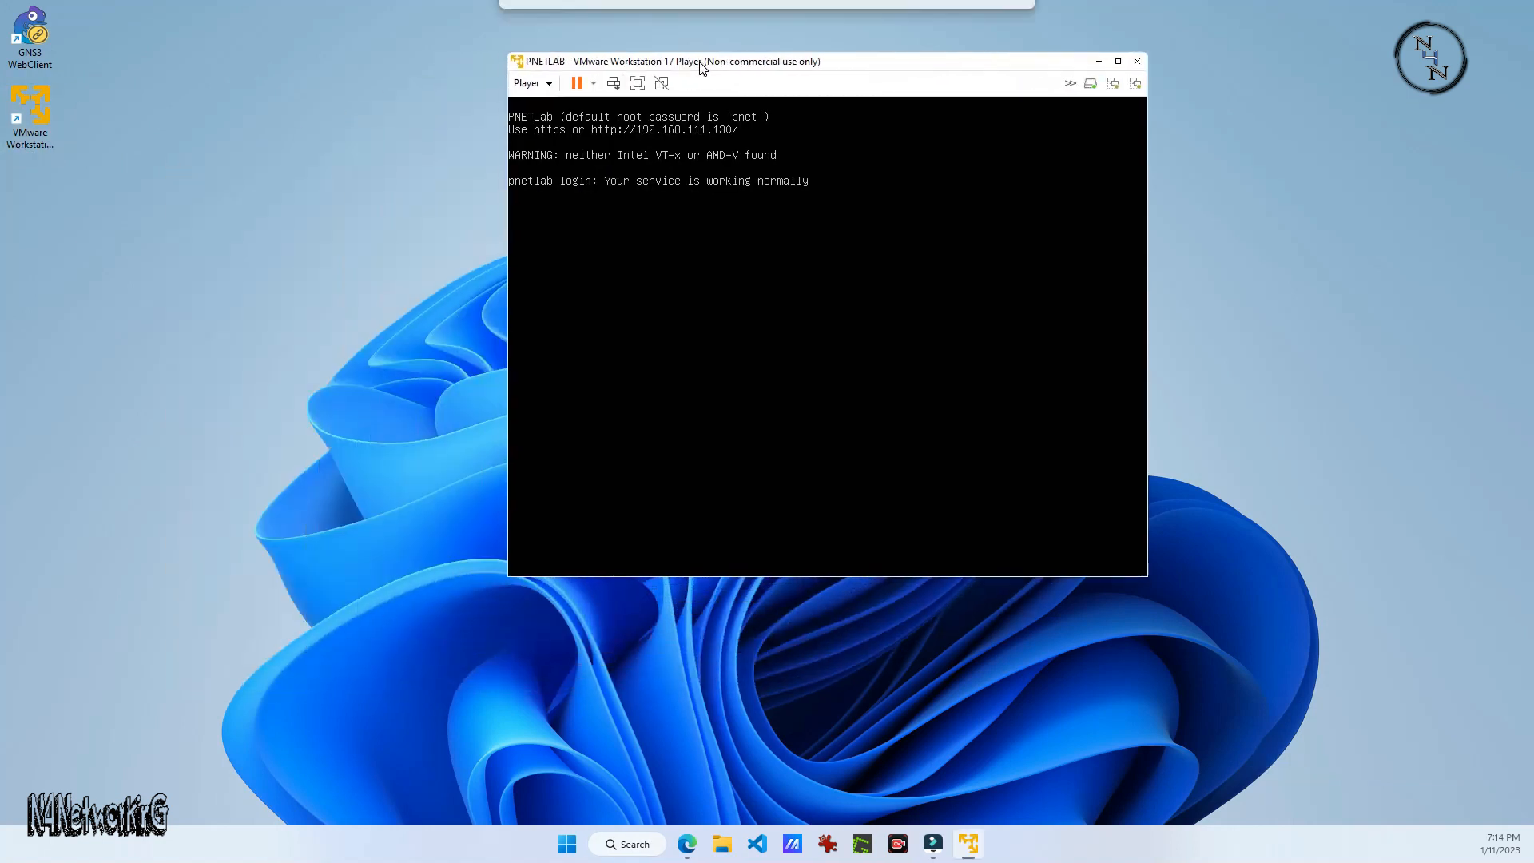
Step: Create a New Text Document on the desktop from the desktop context menu
right_click(201, 450)
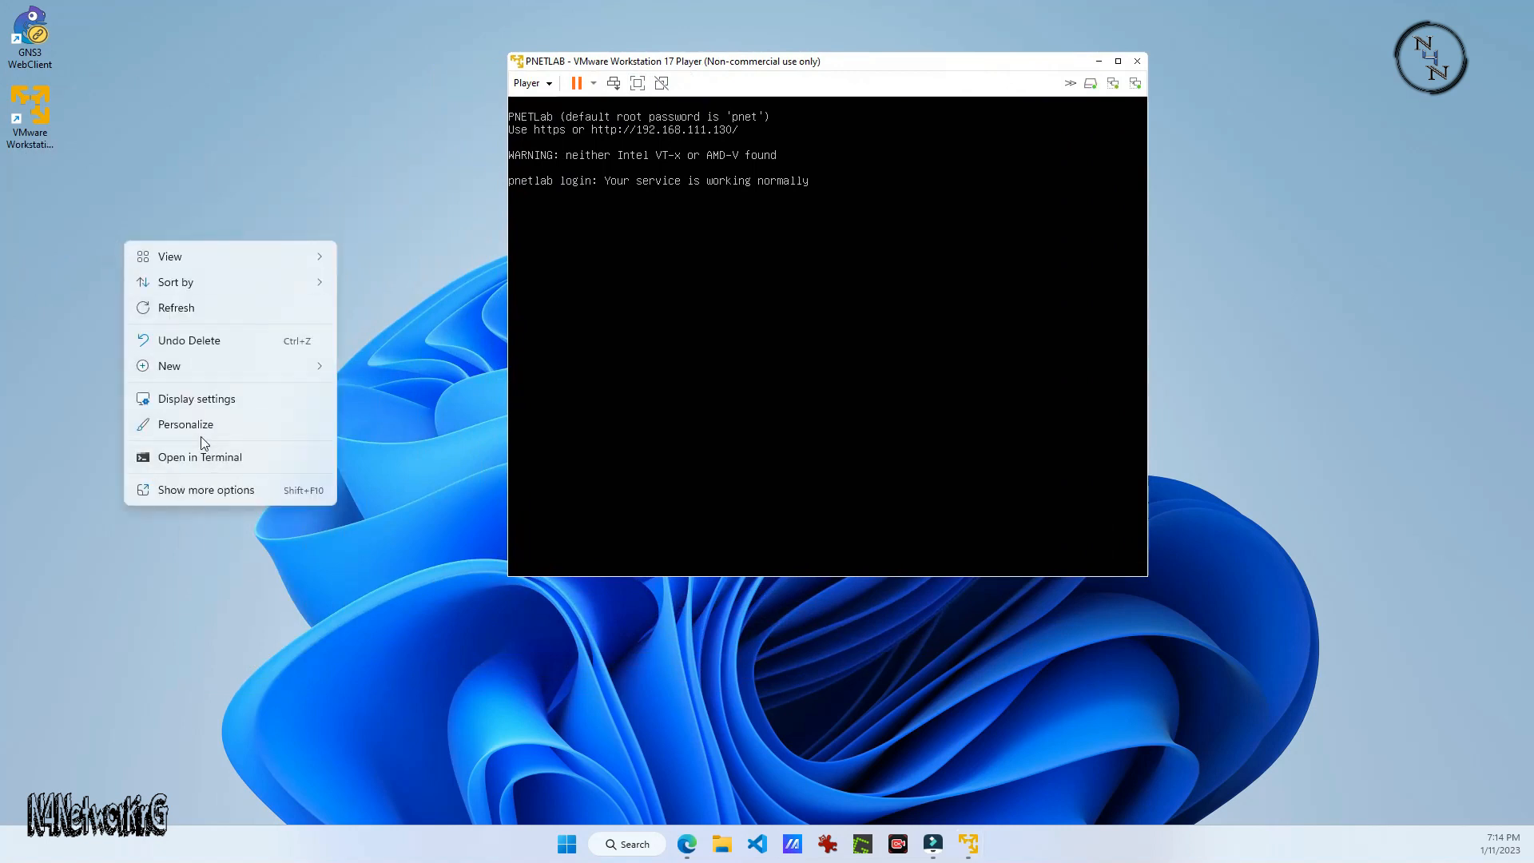
click(168, 364)
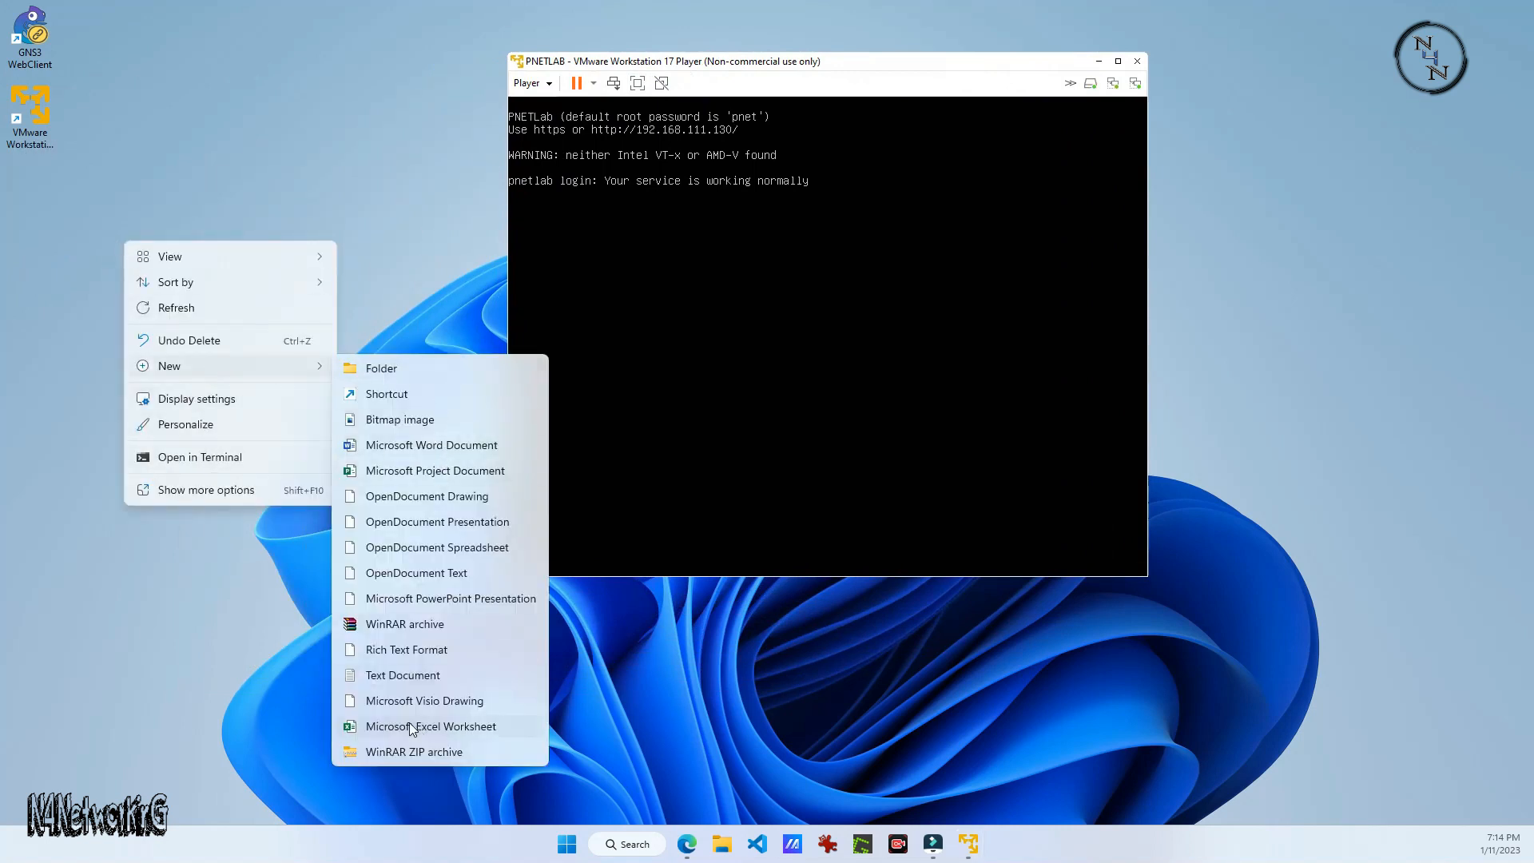
click(402, 674)
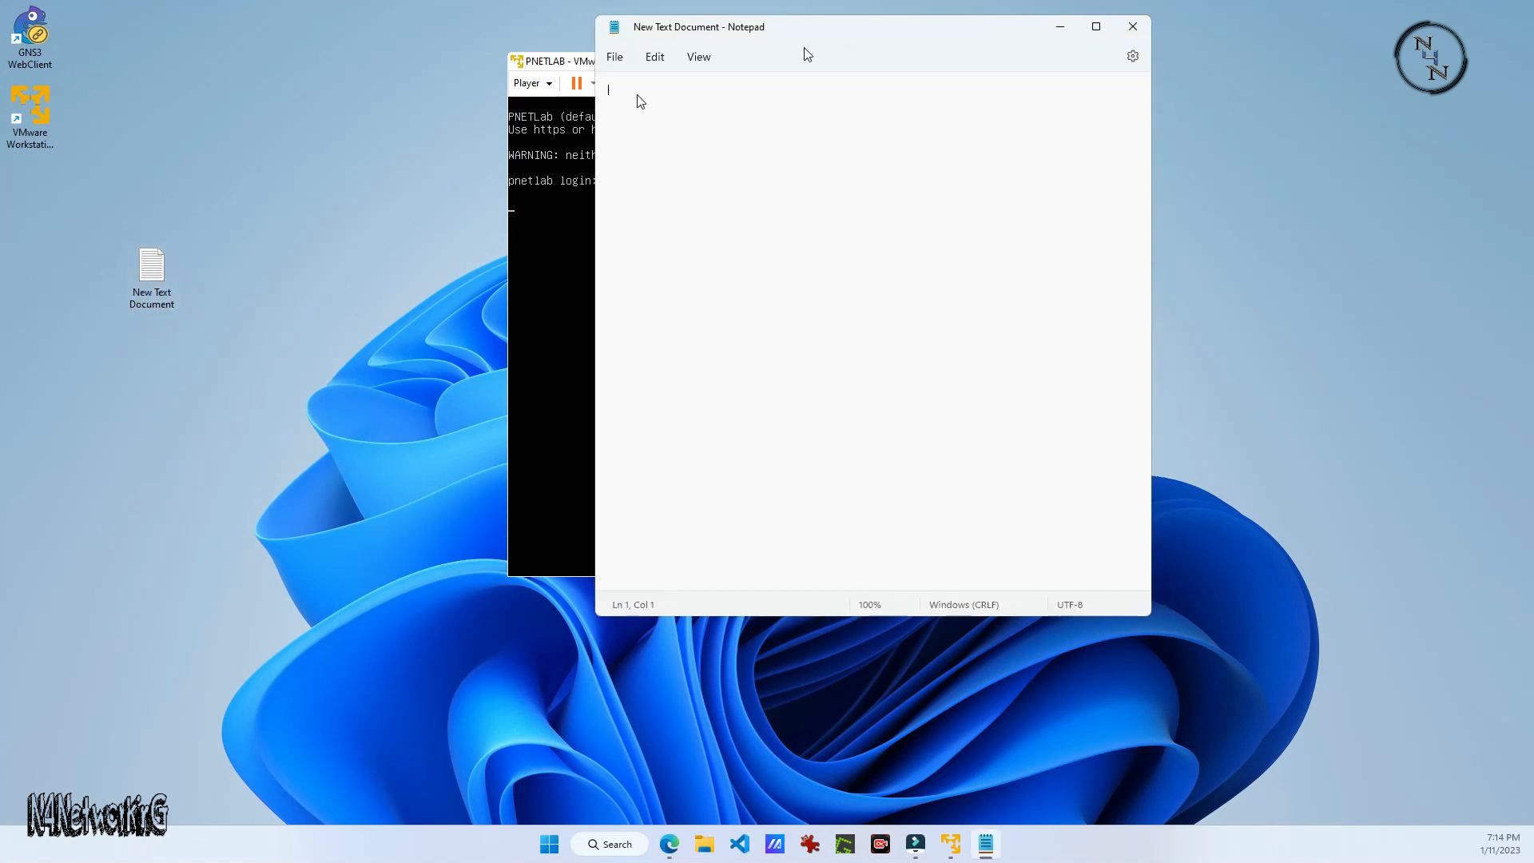
drag(698, 27, 238, 120)
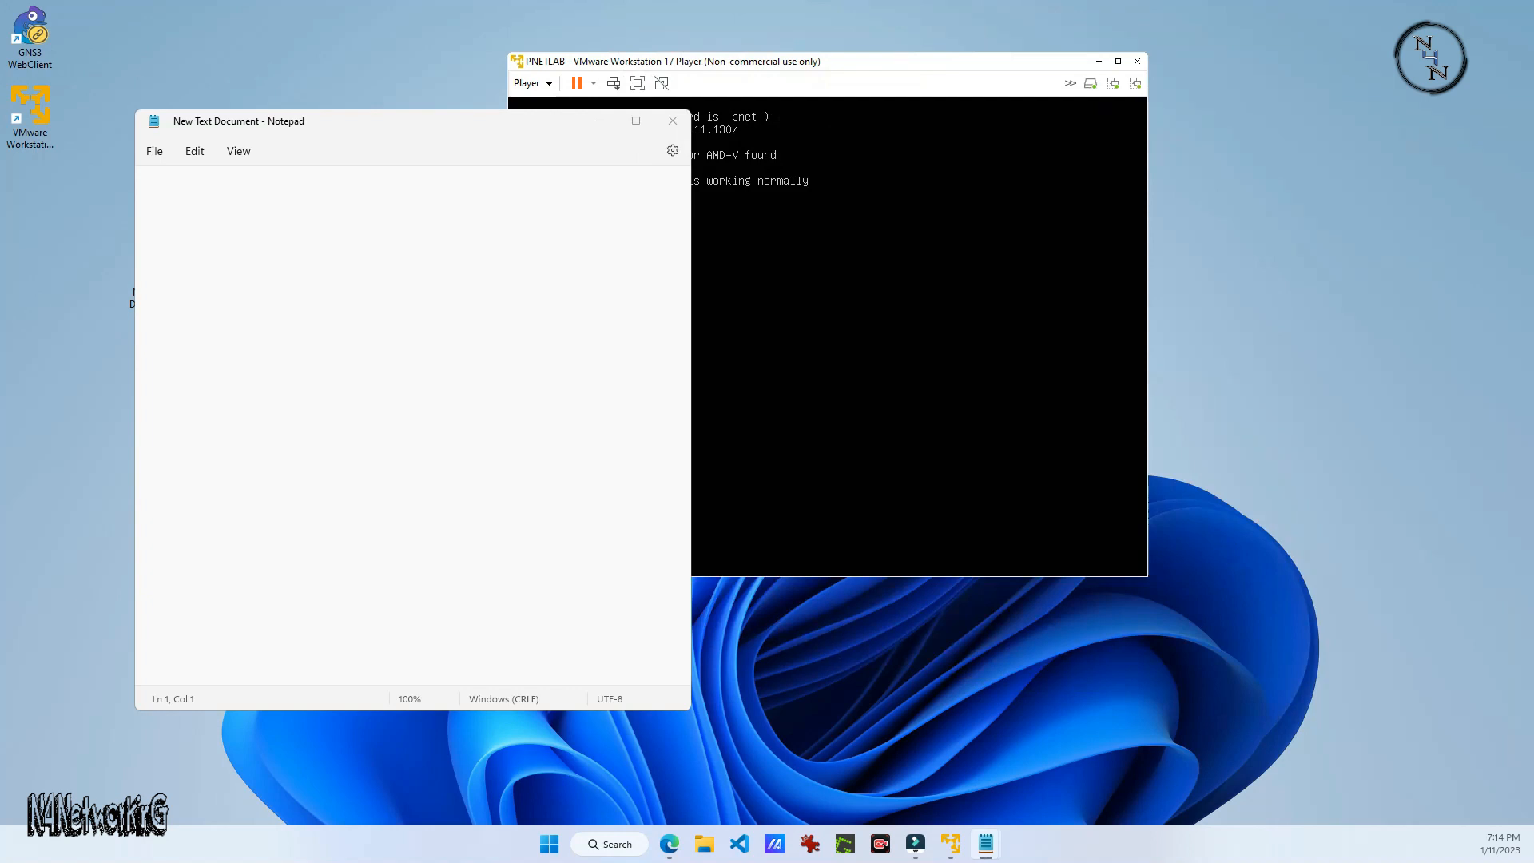
right_click(261, 252)
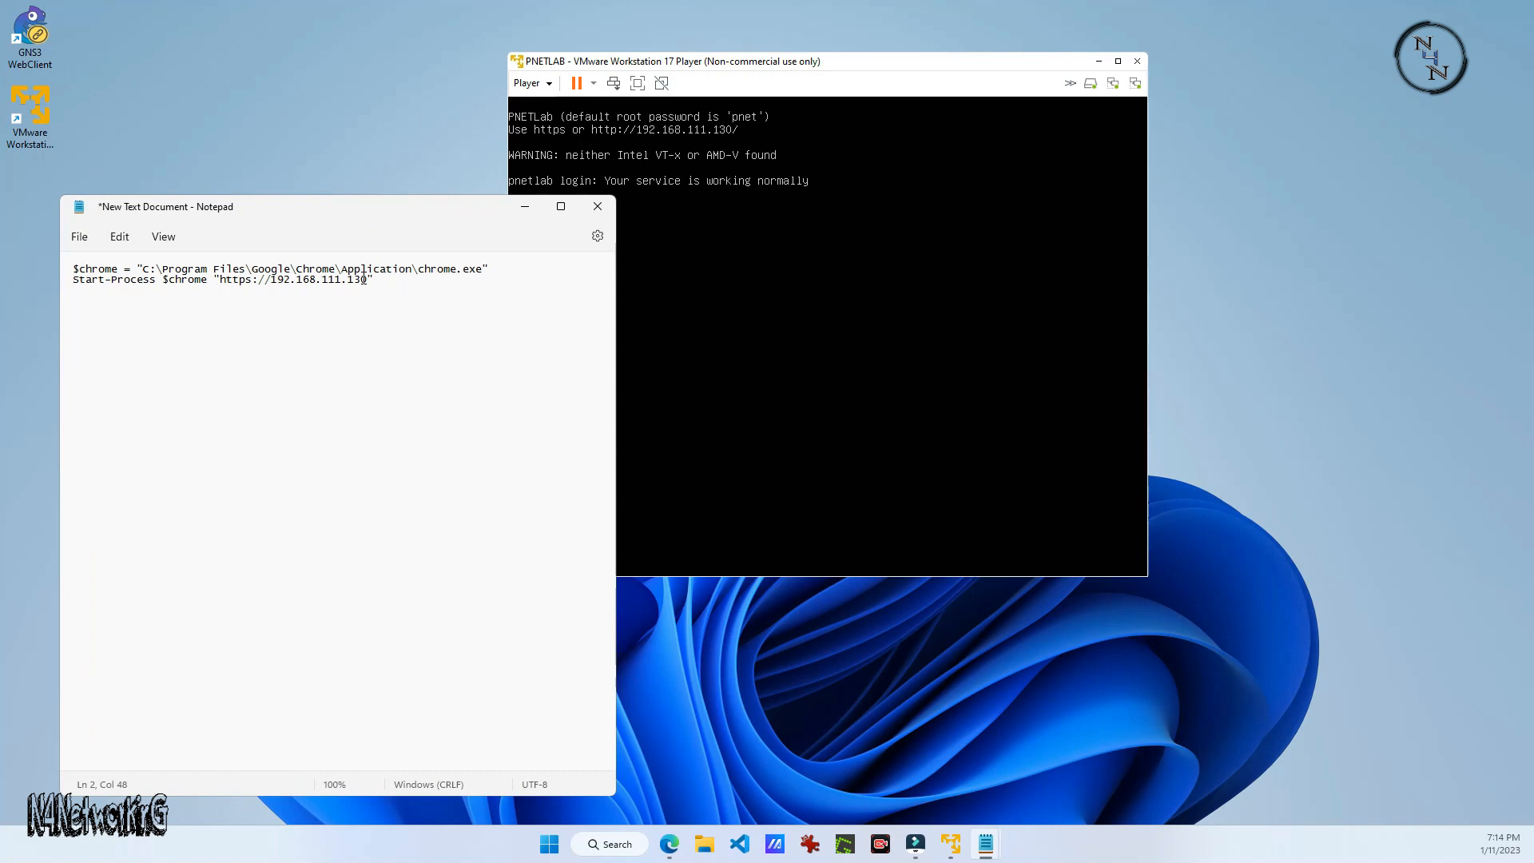
click(79, 236)
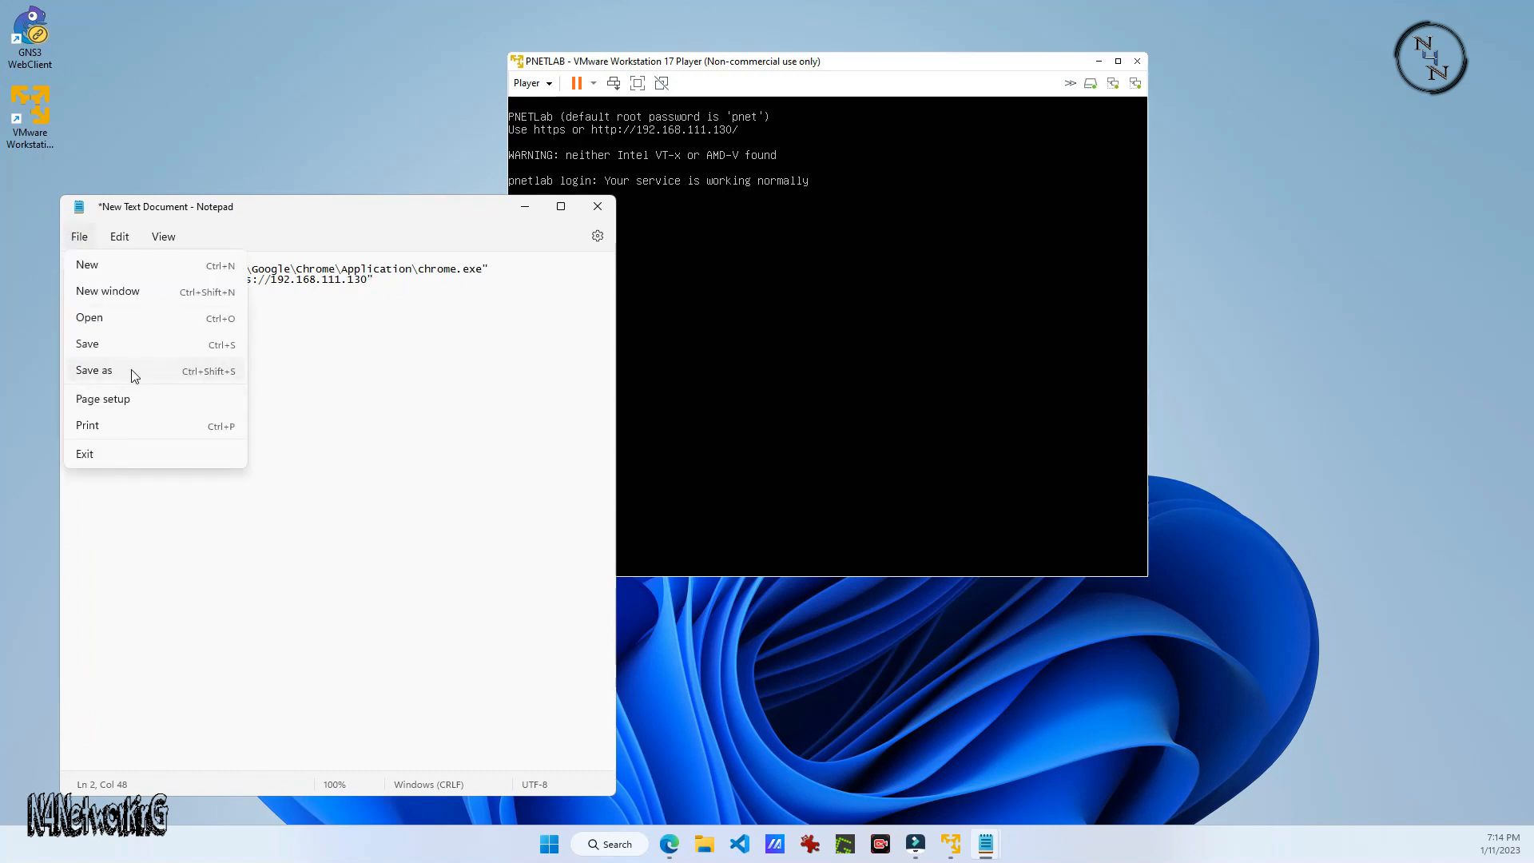
Step: Save the script to the desktop as login_pnet.ps1 with file type All files
click(95, 369)
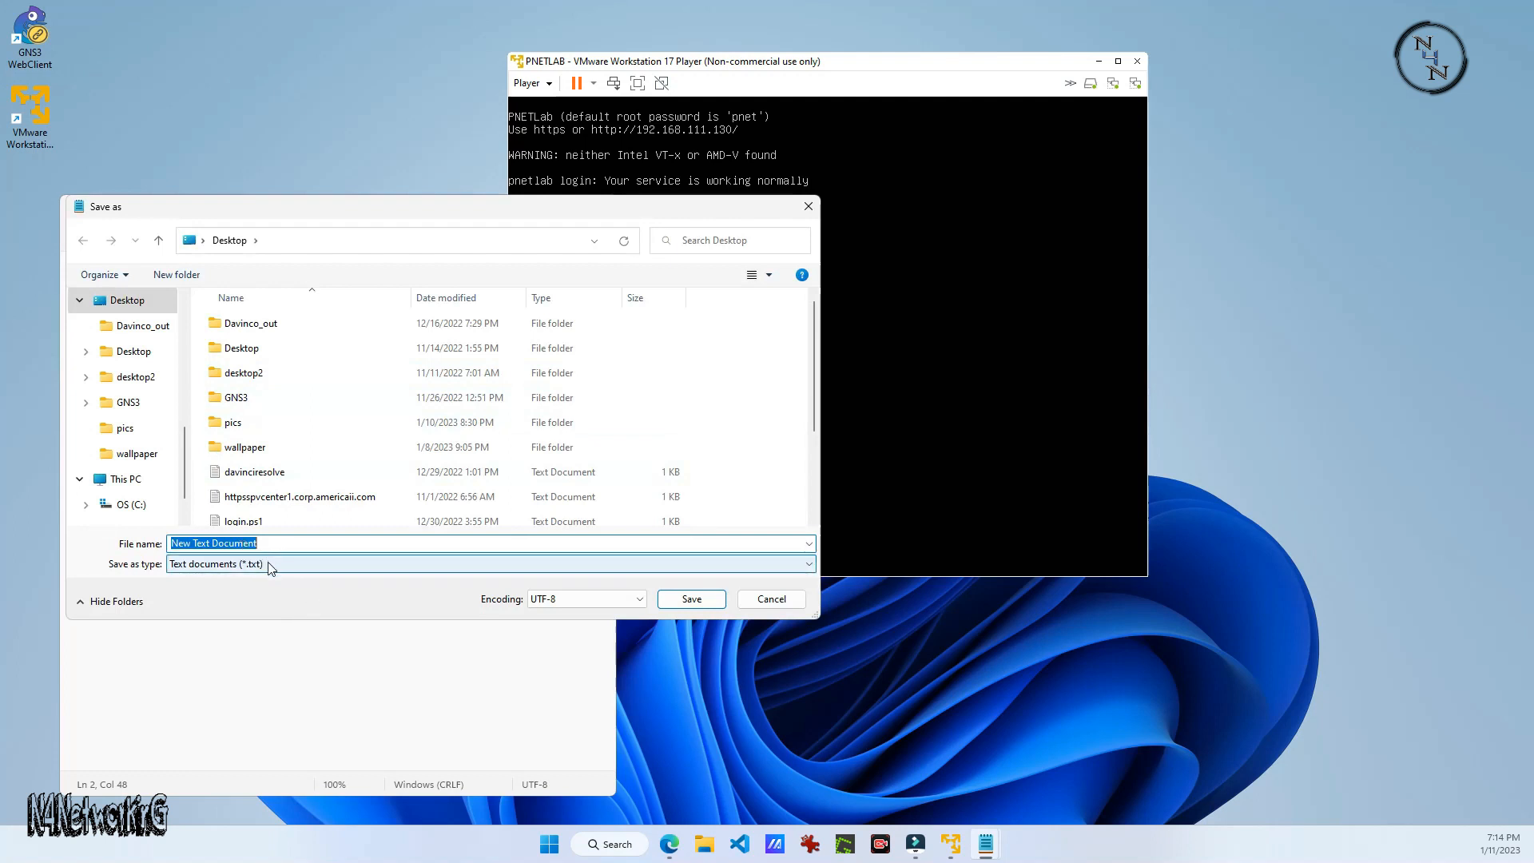
click(489, 564)
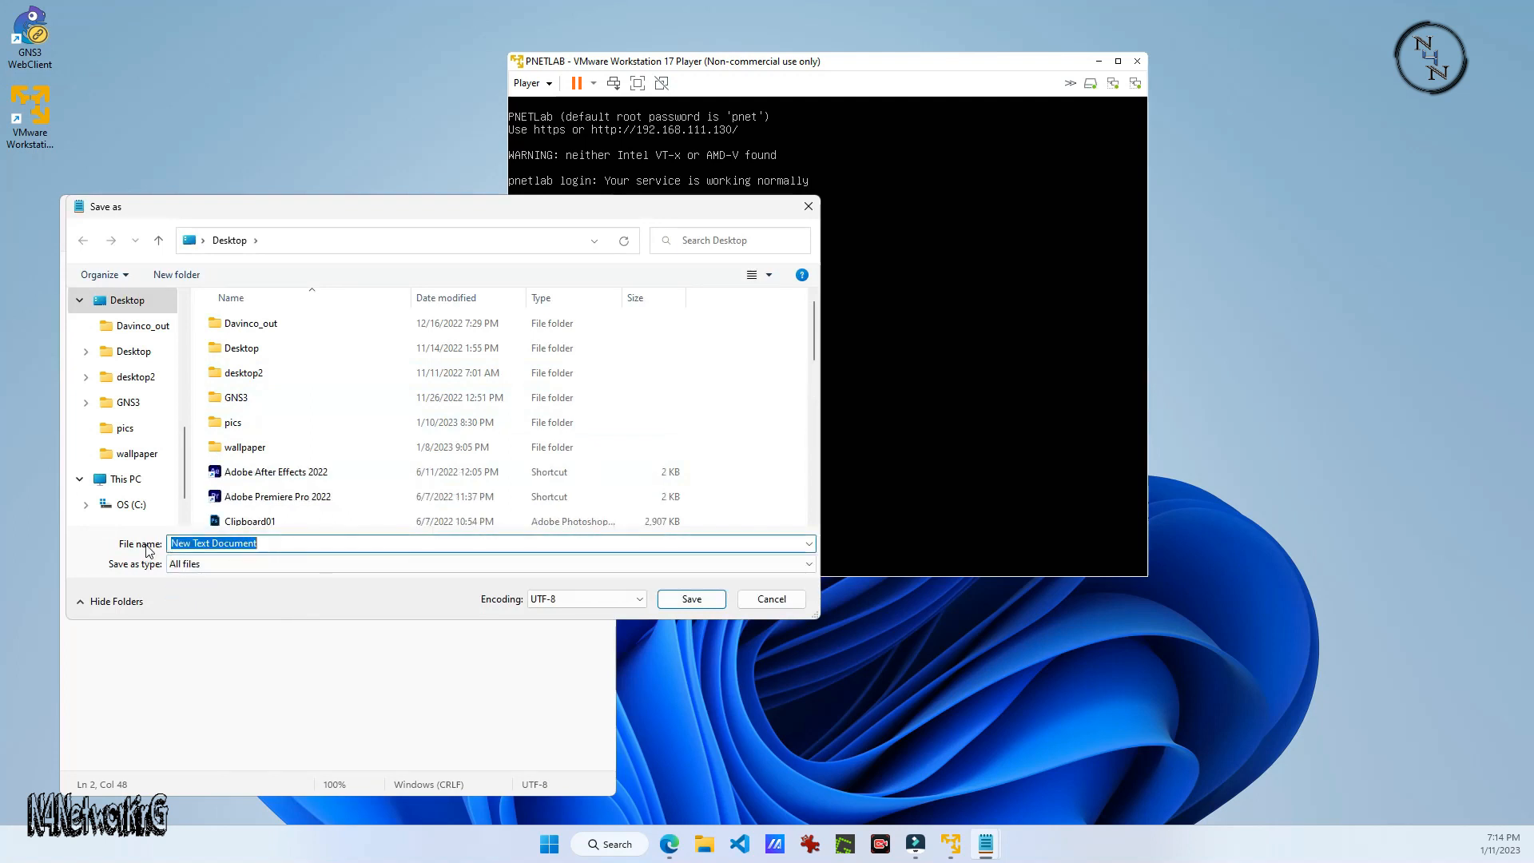
text(login_pnet.ps1)
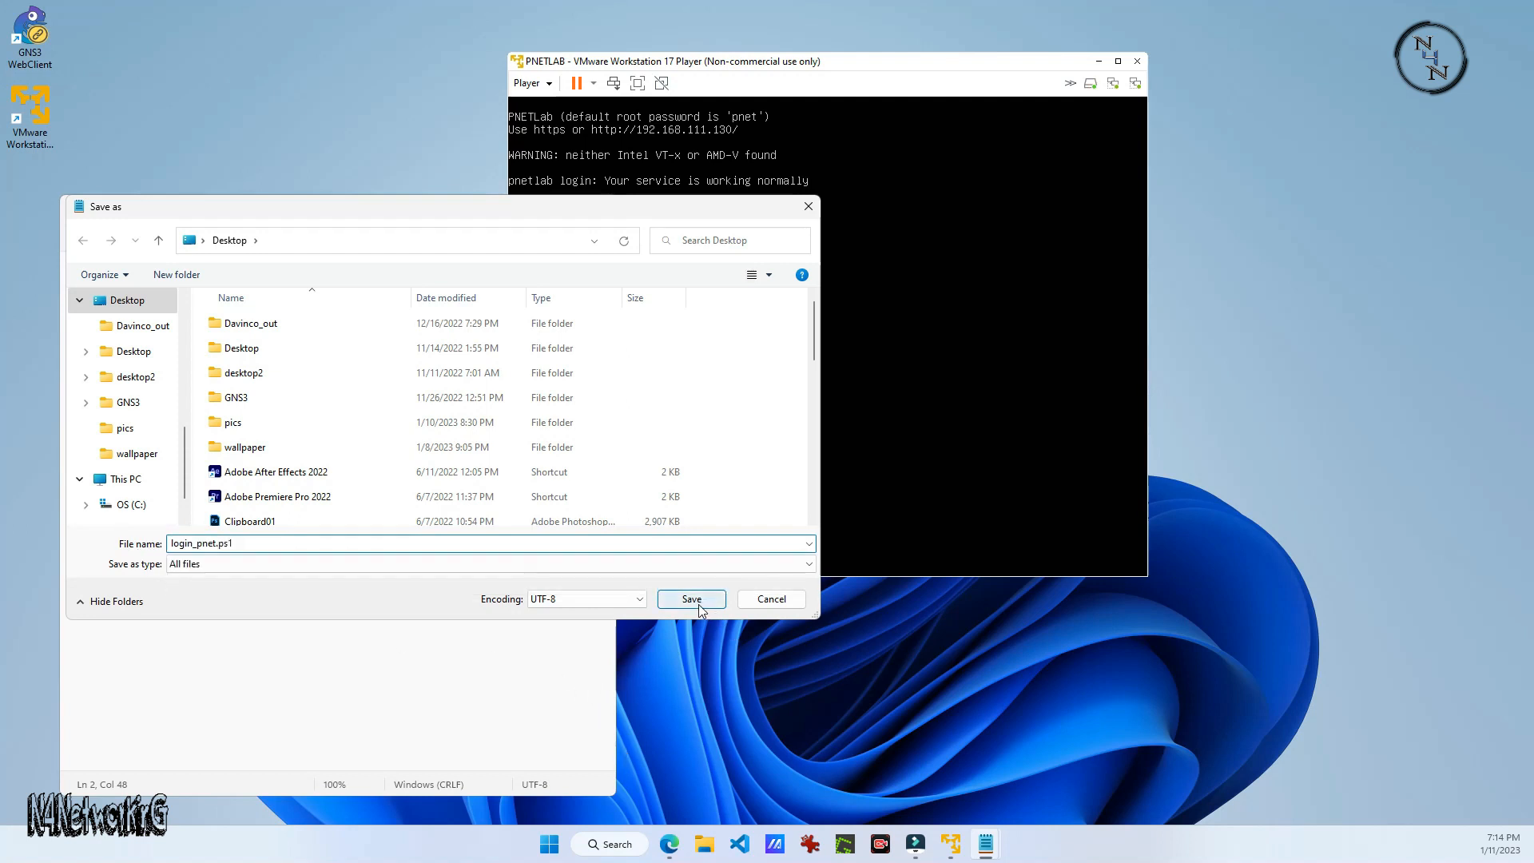
click(690, 599)
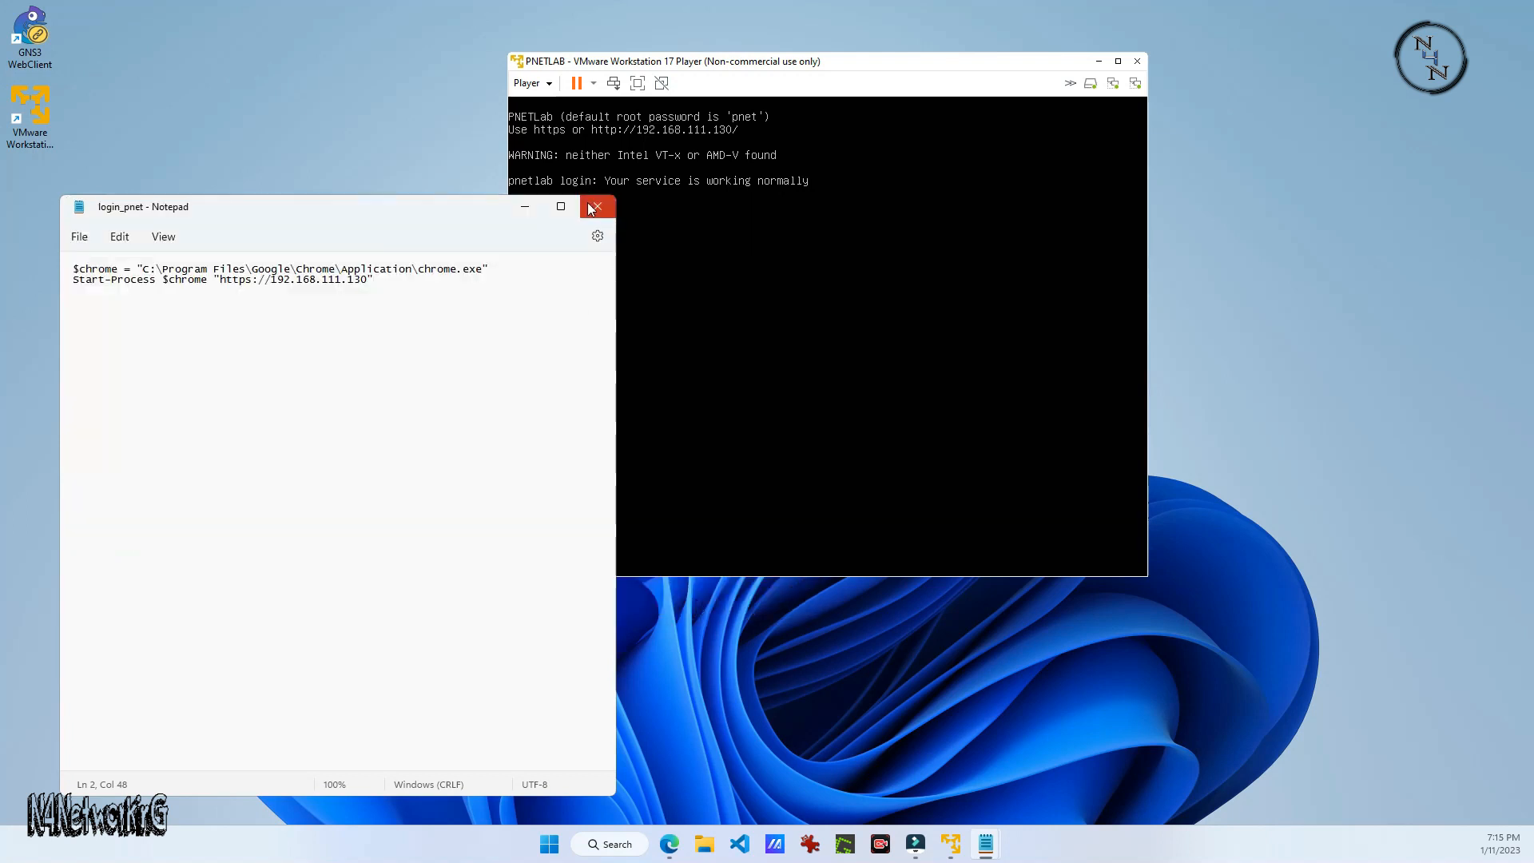
Step: Close Notepad, reopen and close login_pnet, then show its desktop context menu
click(594, 206)
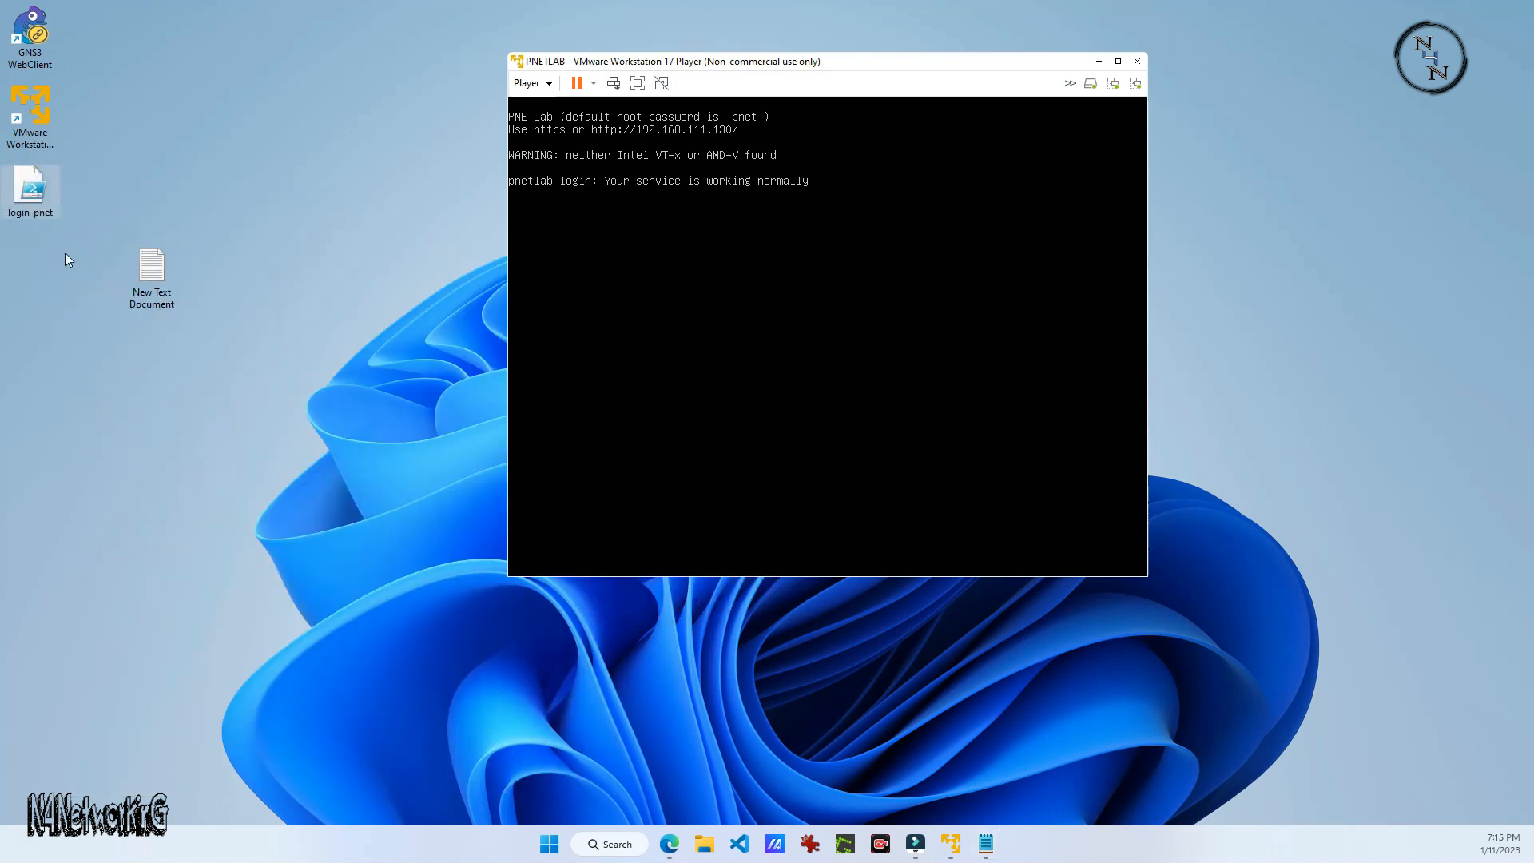
double_click(30, 188)
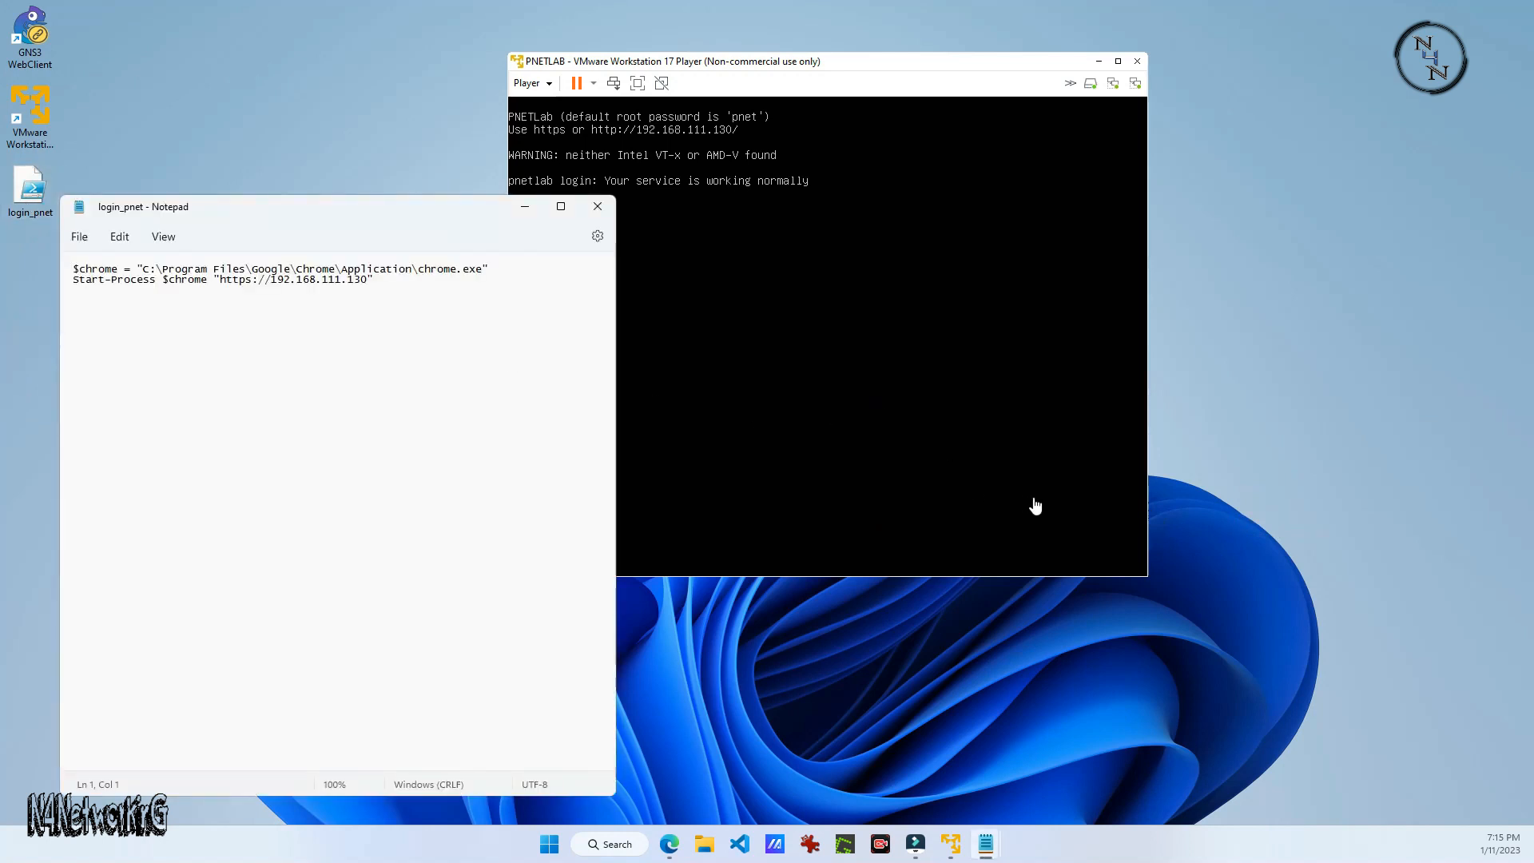
click(596, 206)
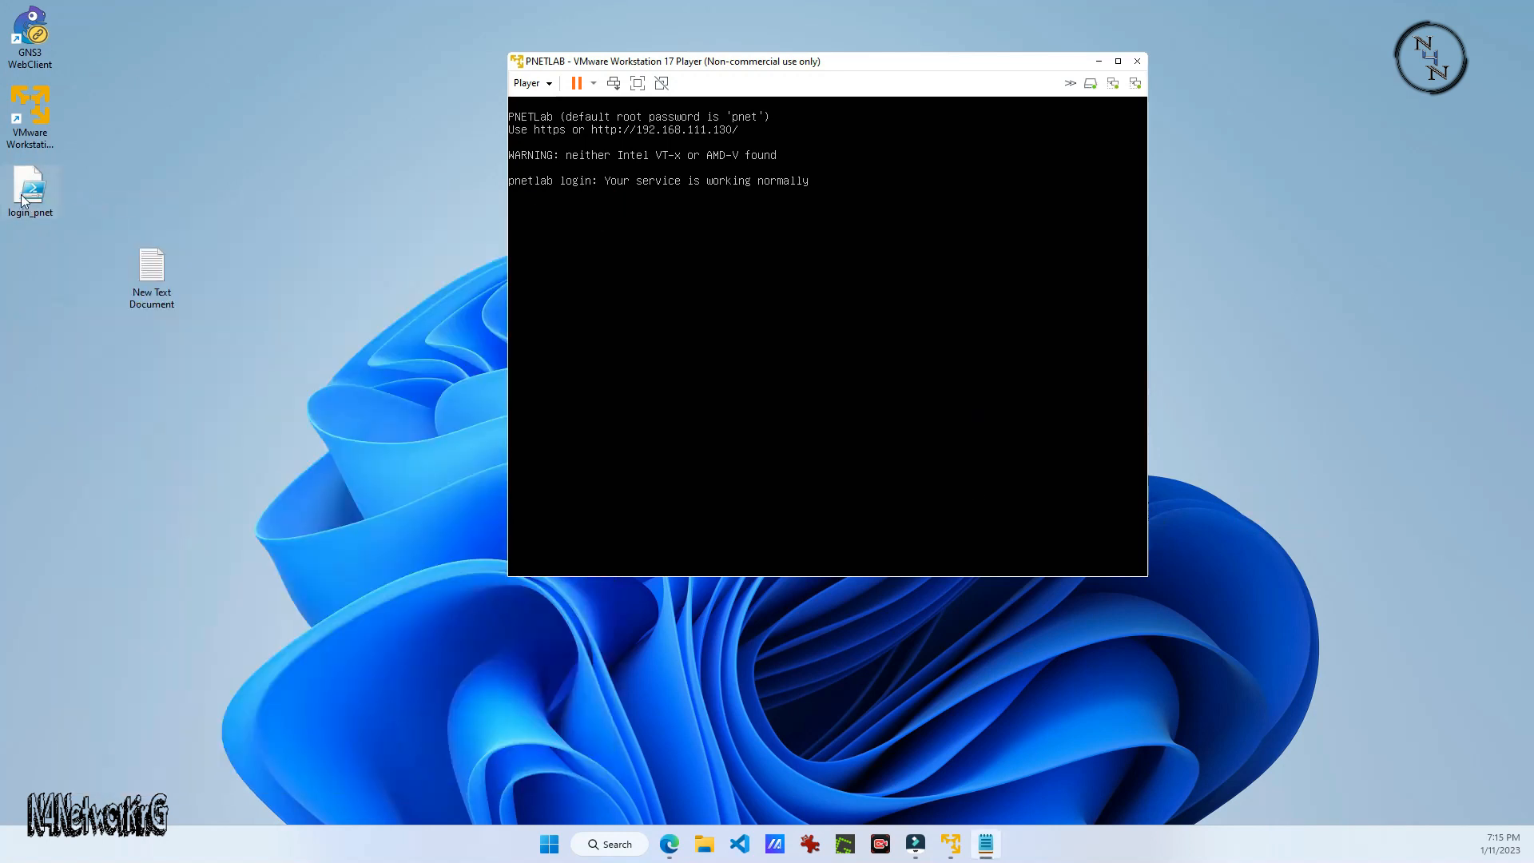
right_click(28, 185)
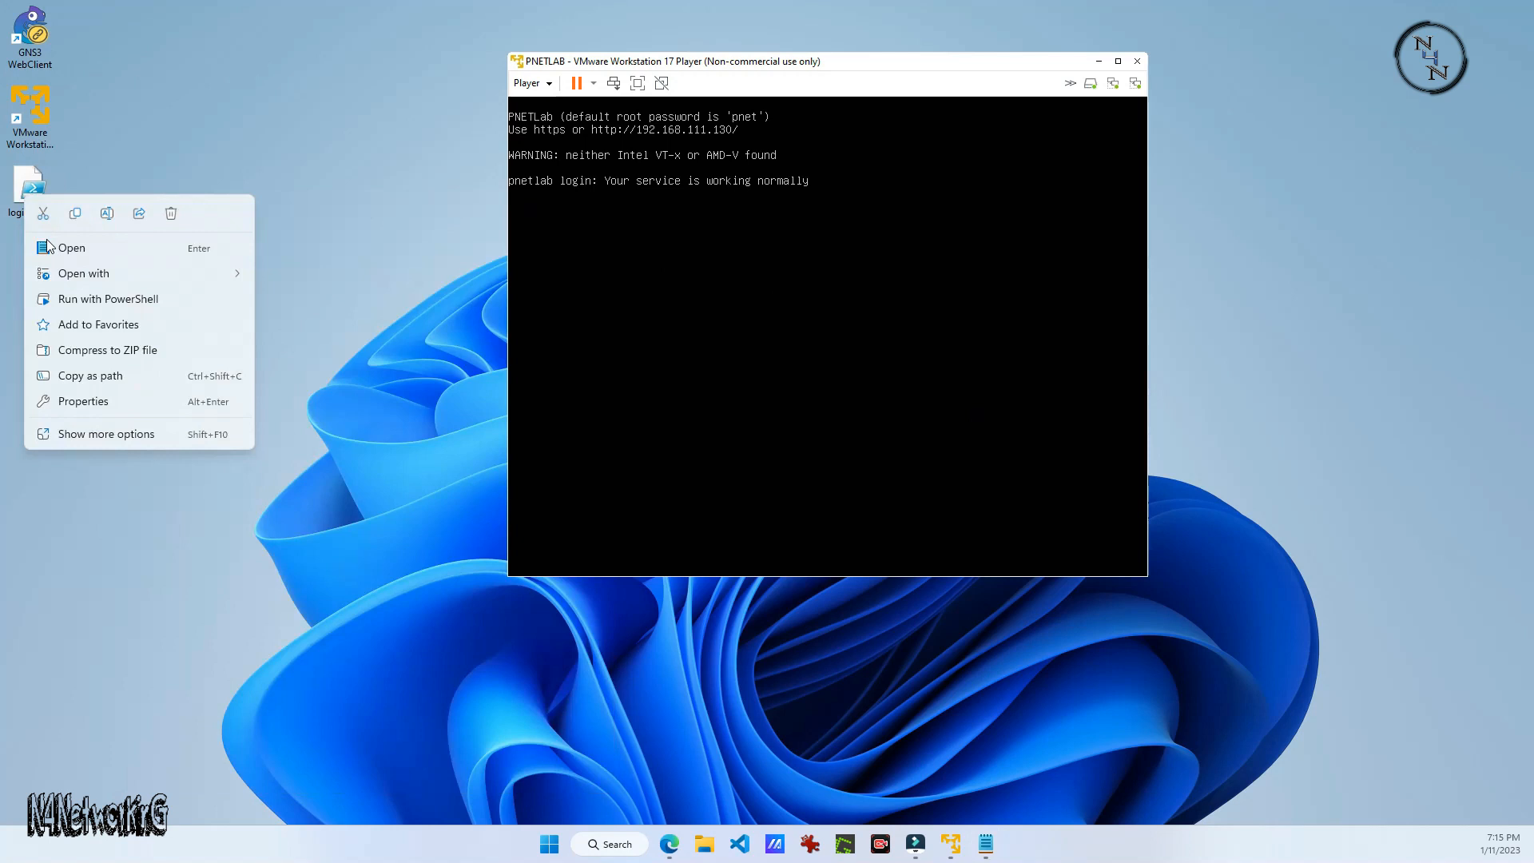
mouse_move(88, 305)
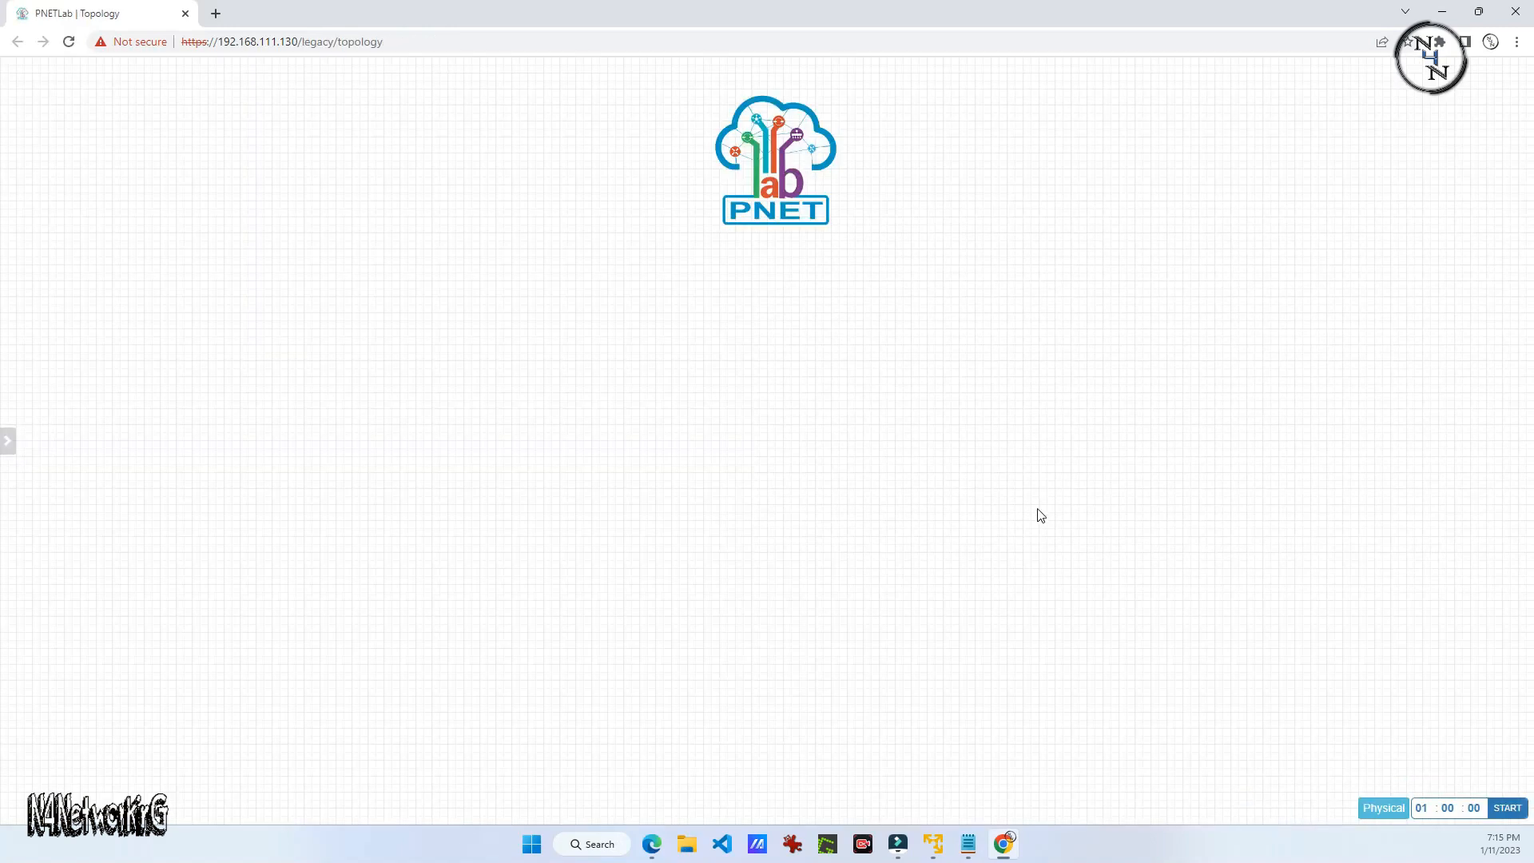
mouse_move(1010, 481)
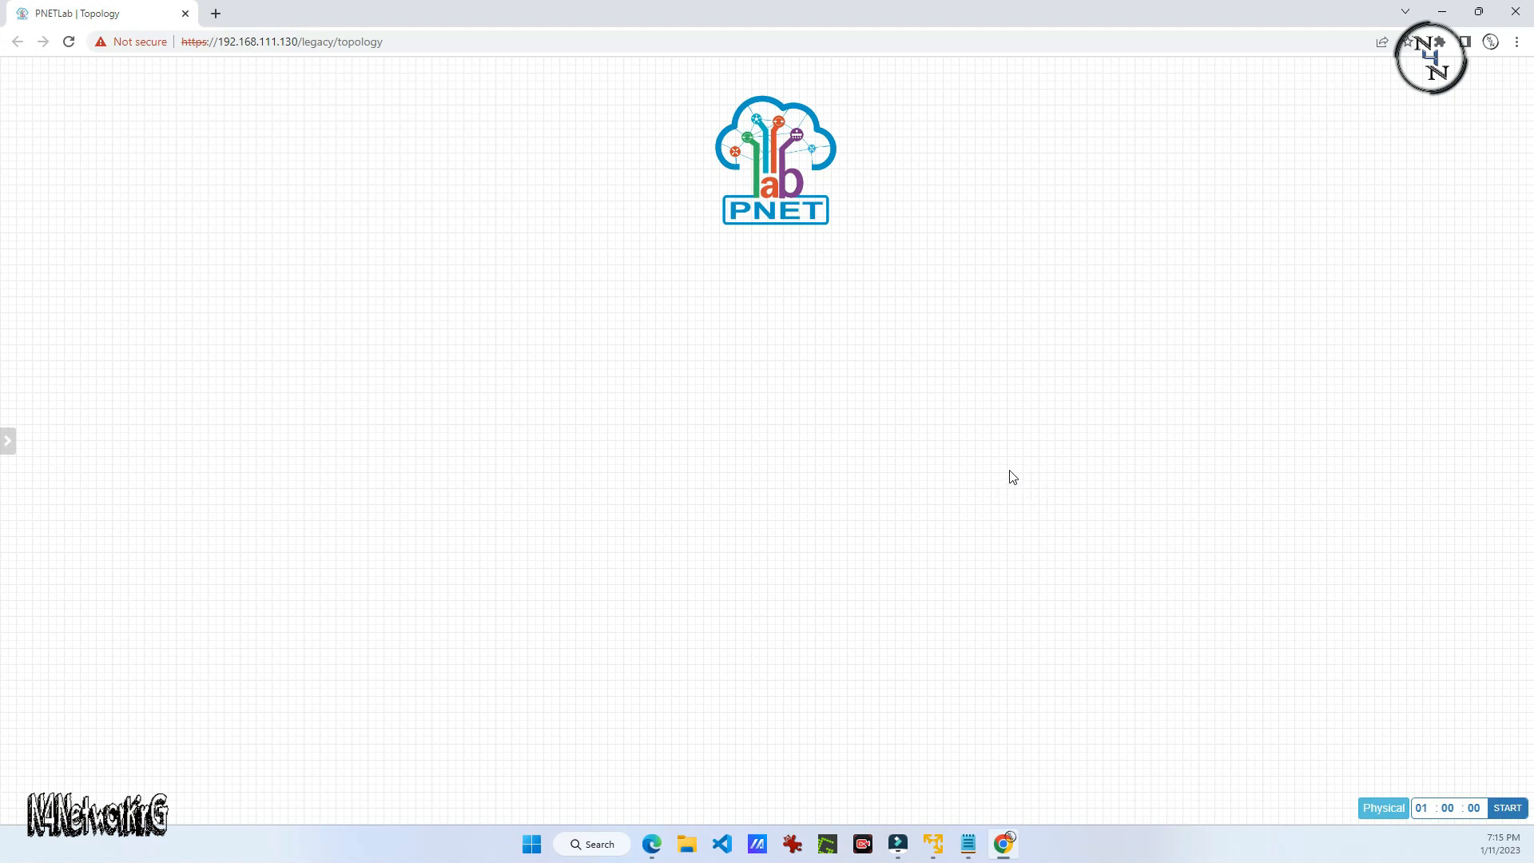
mouse_move(1300, 133)
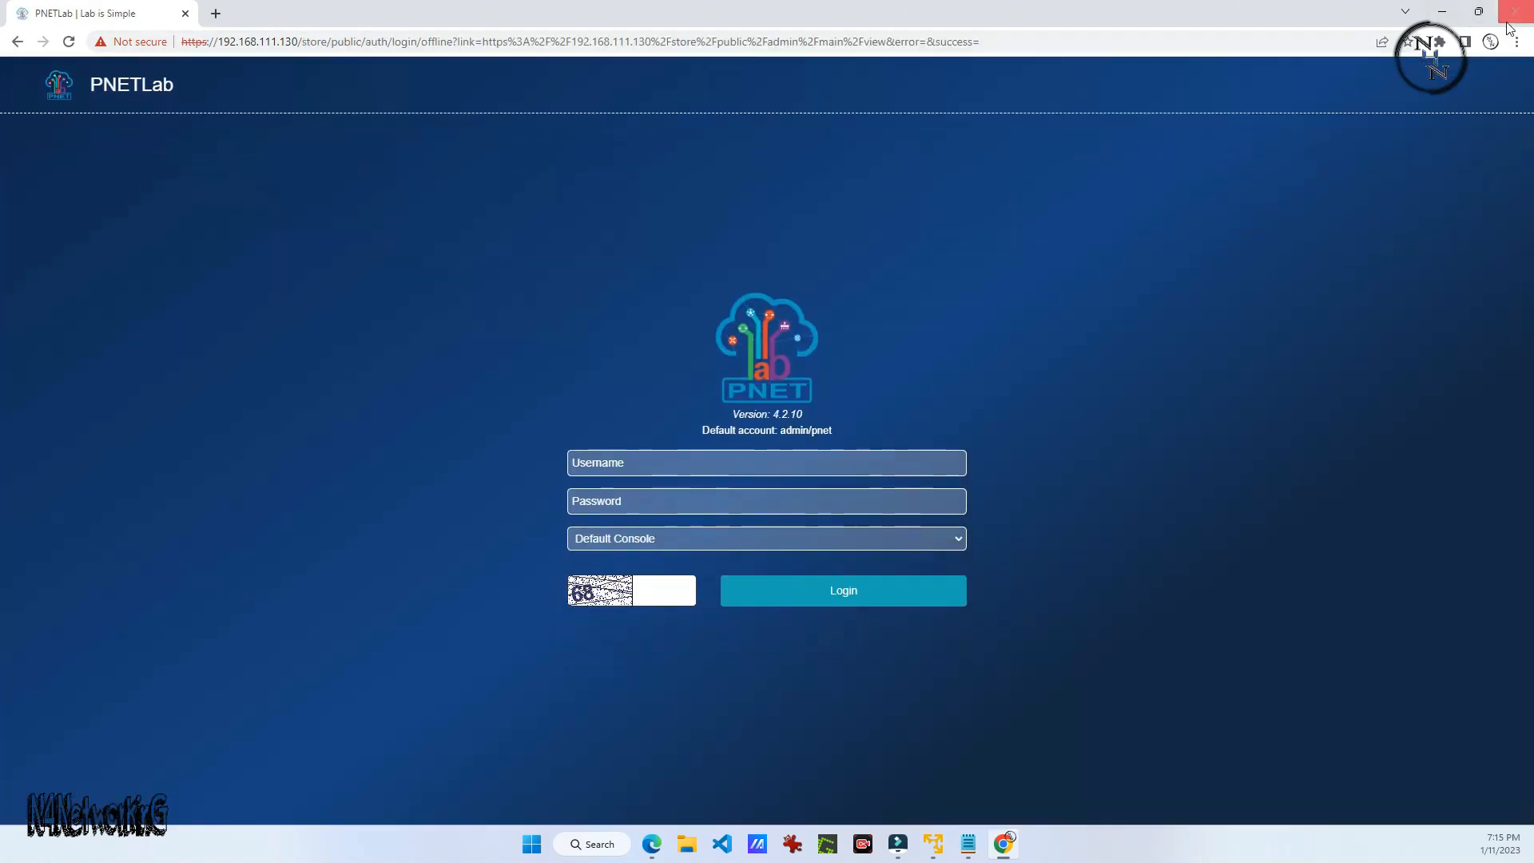
right_click(20, 186)
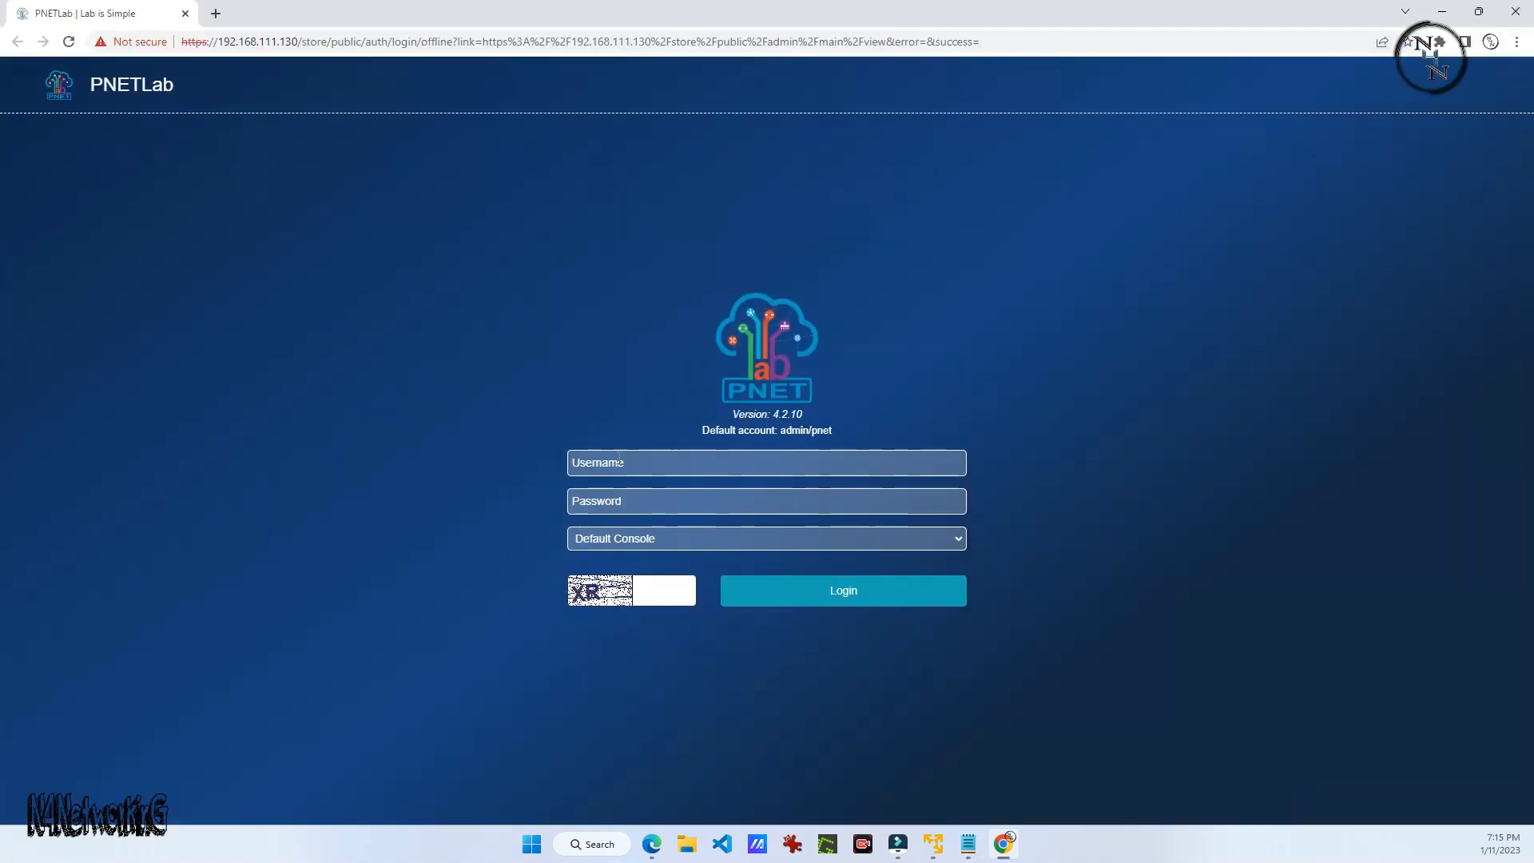
click(765, 461)
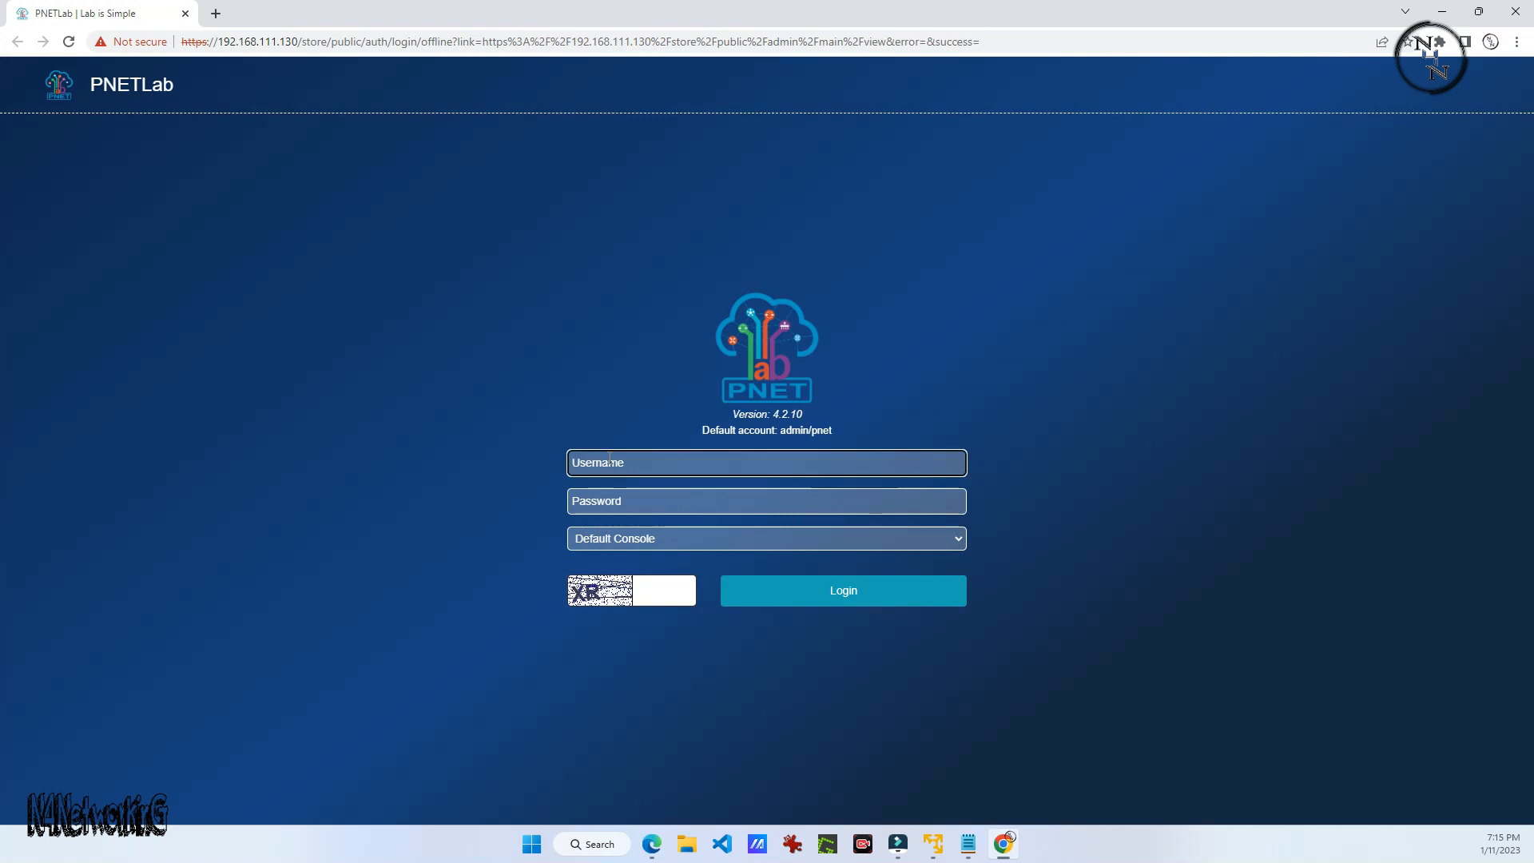
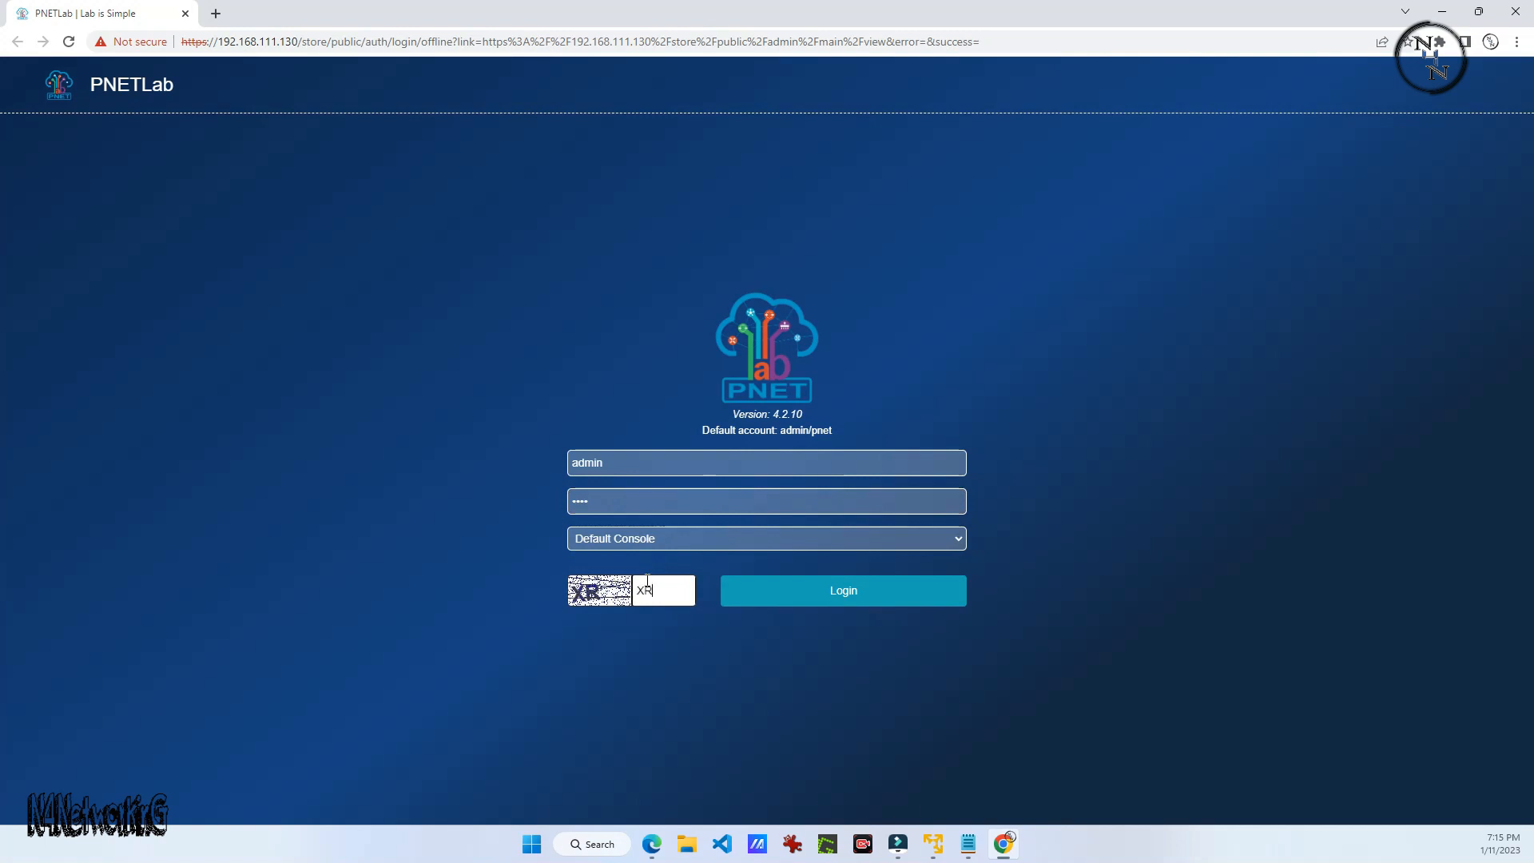
click(840, 589)
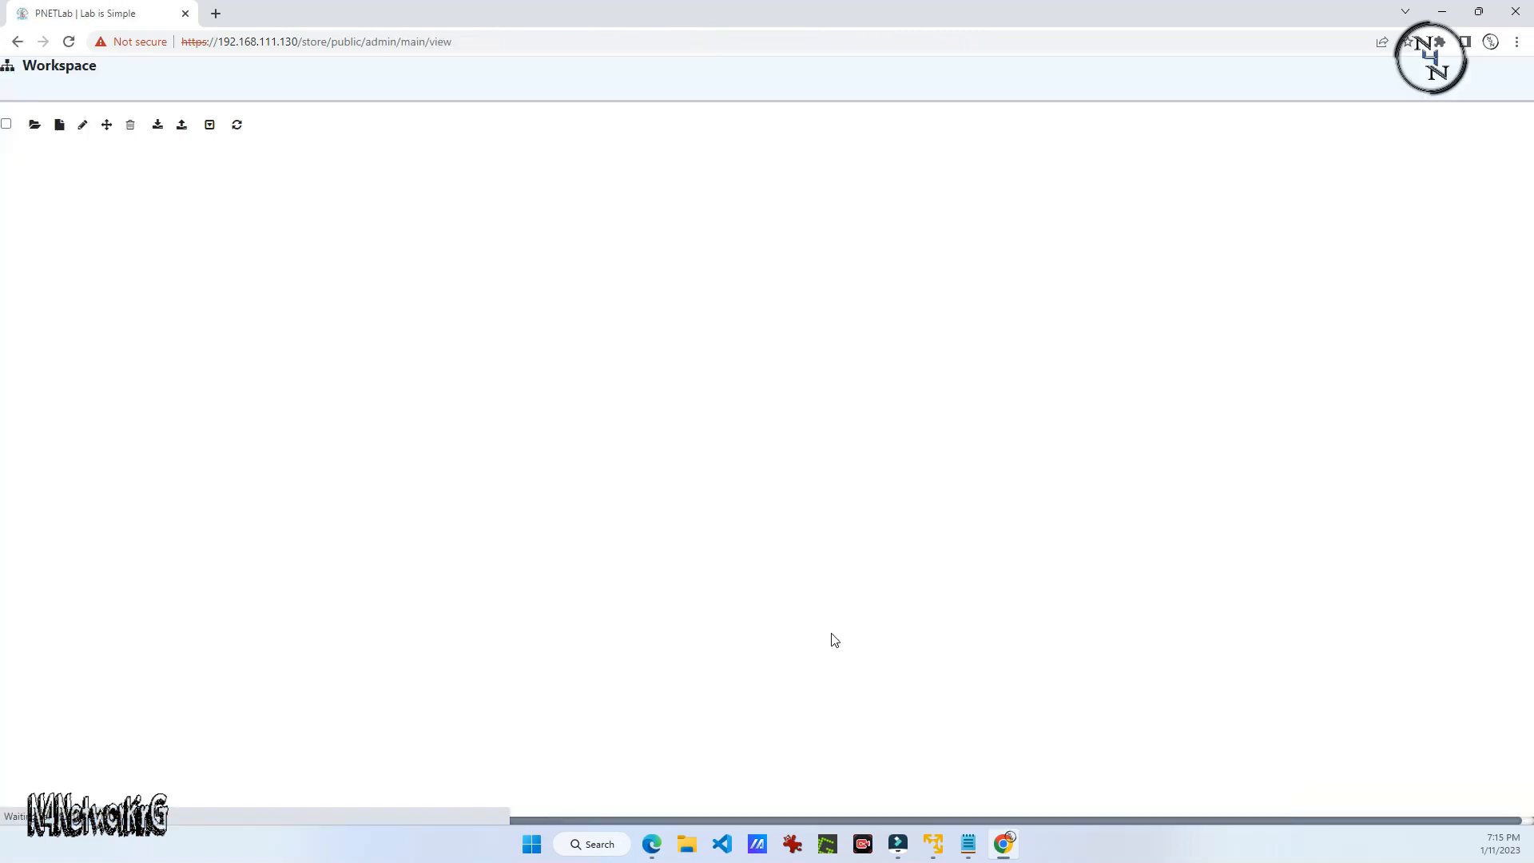